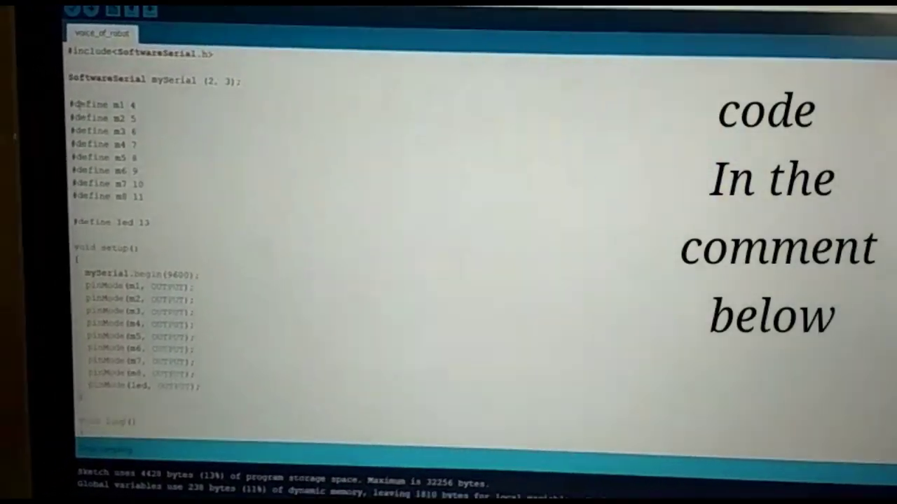
- Select the eight digitalWrite lines in loop() that set all motor pins HIGH
{"action": "left_click_drag", "start_coordinate": [70, 105], "coordinate": [140, 203]}
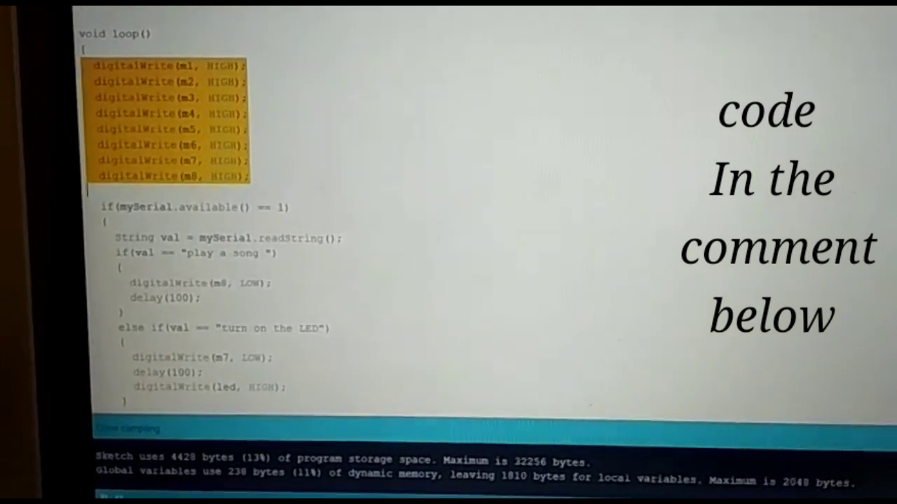
- Scroll through the voice command branches, highlighting m7 in the 'turn off the LED' branch
{"action": "scroll", "scroll_direction": "down", "scroll_amount": 3}
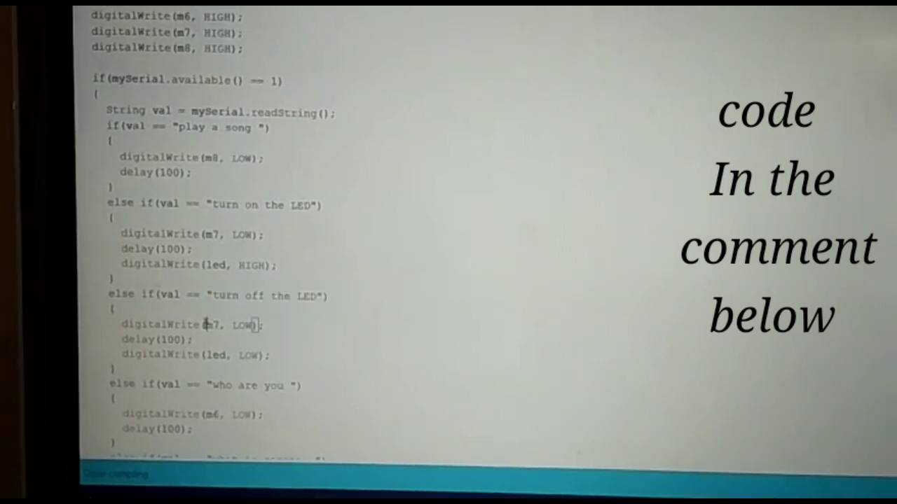
{"action": "double_click", "coordinate": [215, 323]}
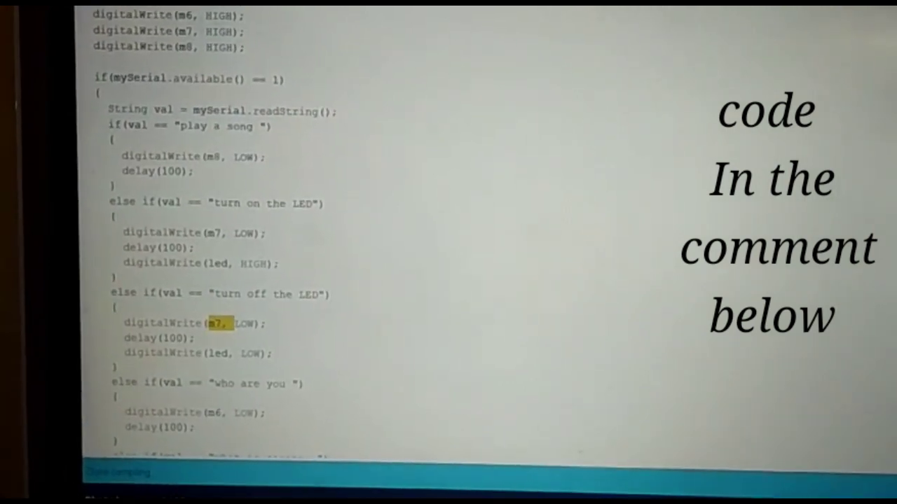
{"action": "scroll", "scroll_direction": "down", "scroll_amount": 3}
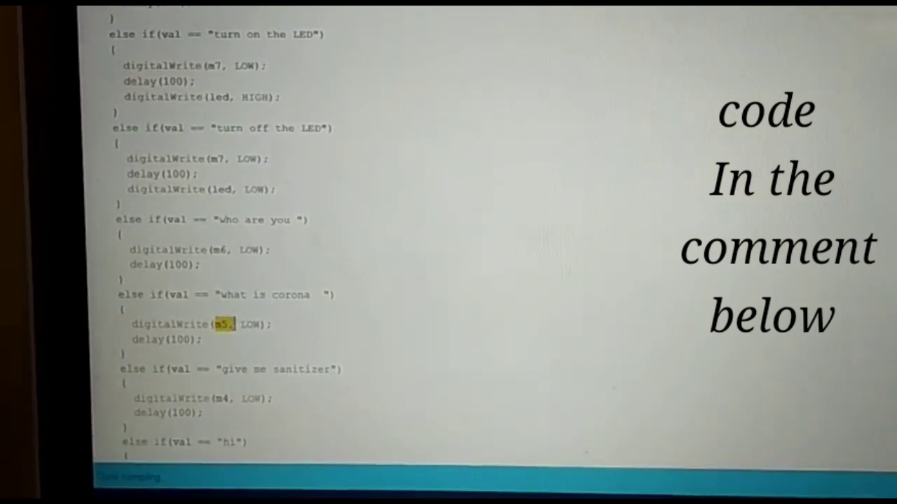
- Scroll to the end of loop() and highlight m3 in the 'hi' branch
{"action": "scroll", "scroll_direction": "down", "scroll_amount": 3}
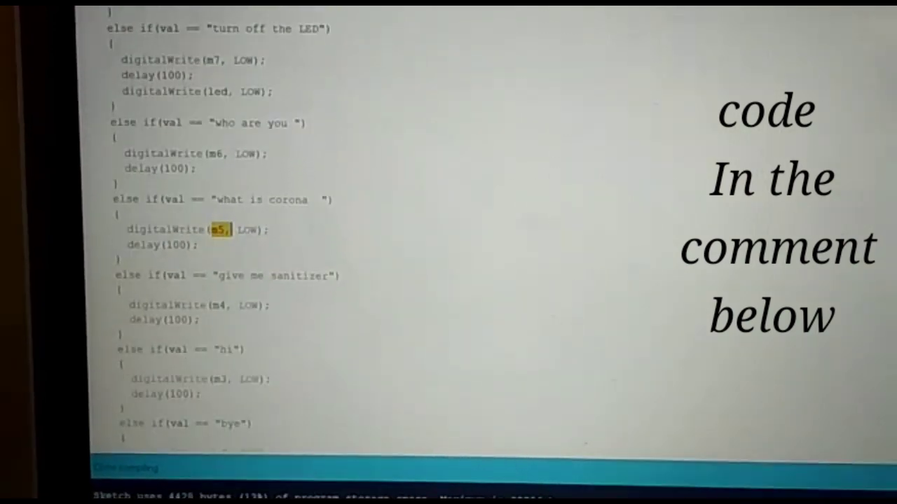
{"action": "scroll", "scroll_direction": "down", "scroll_amount": 3}
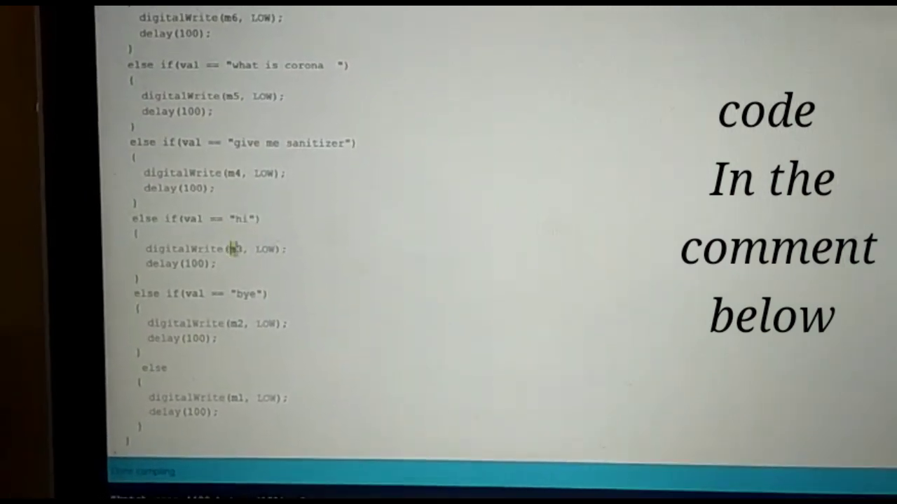
{"action": "double_click", "coordinate": [242, 294]}
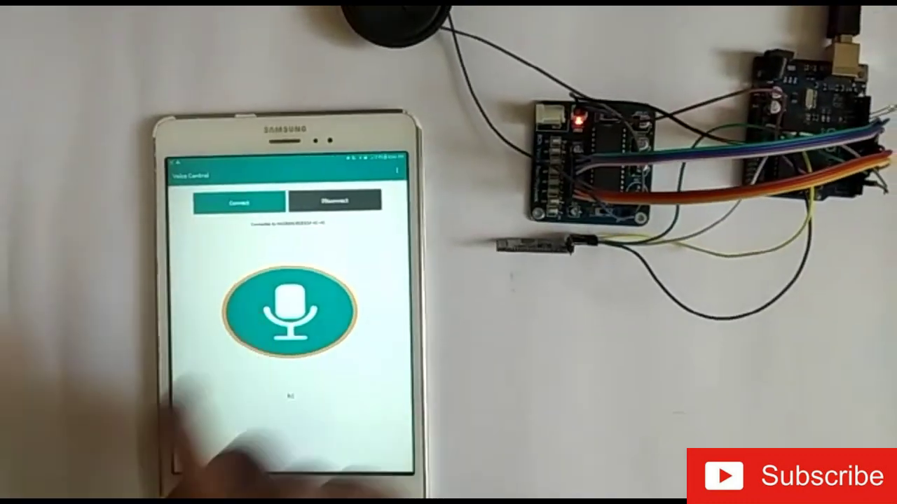
- Tap the Voice Control microphone button to open Google speech input
{"action": "left_click", "coordinate": [287, 310]}
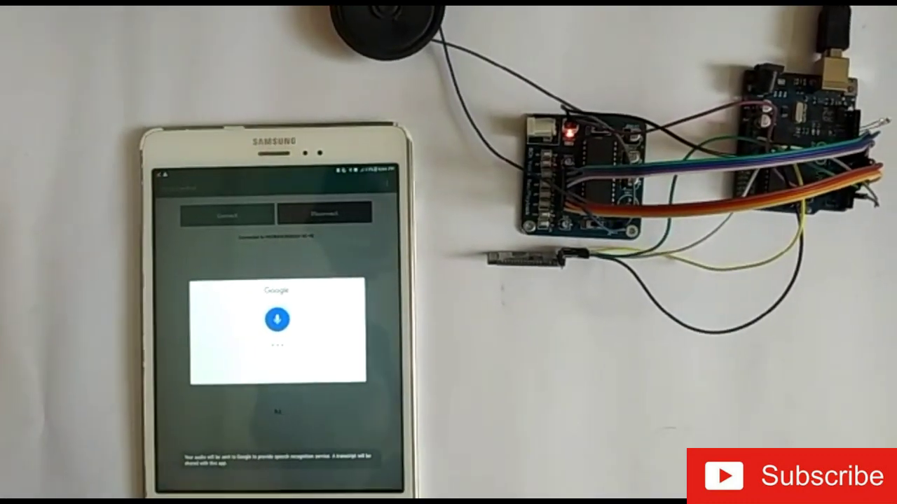